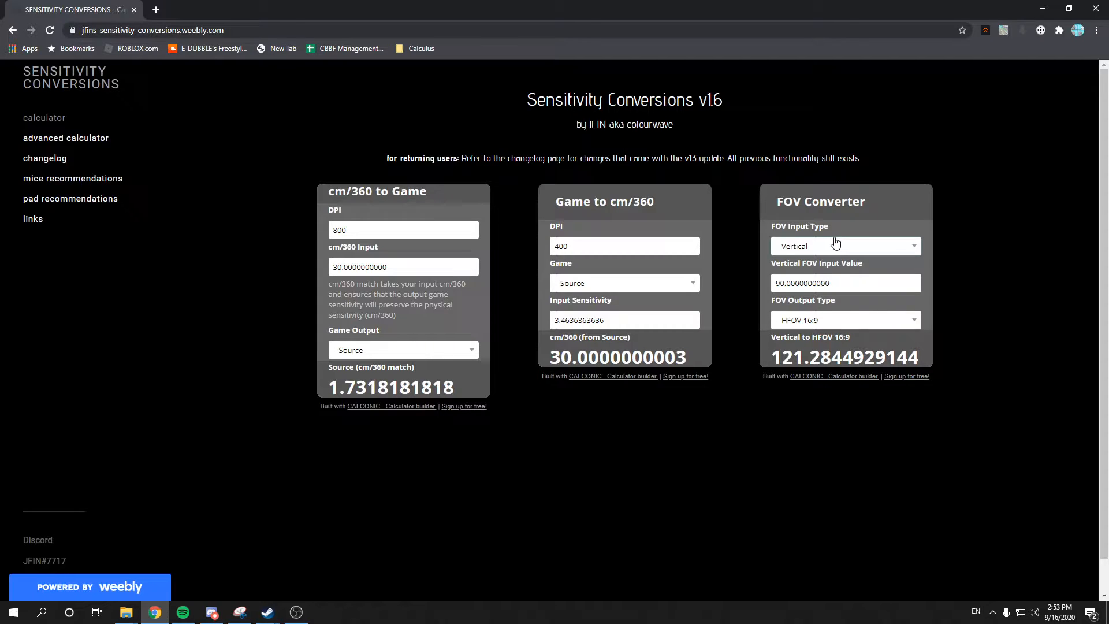
pyautogui.moveTo(763, 201)
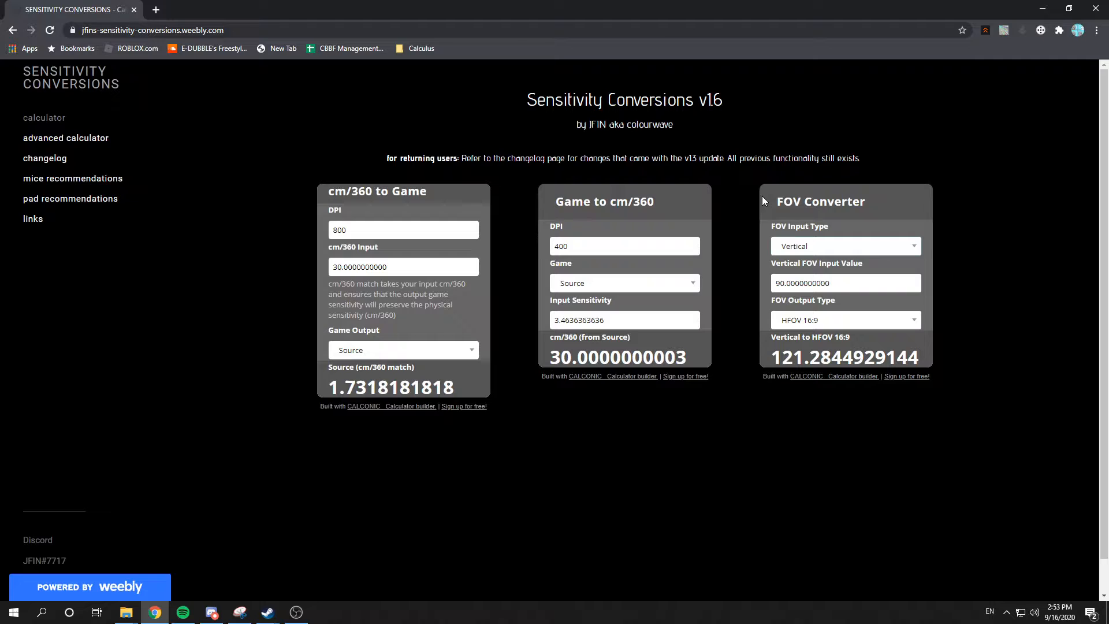
# - Set the Game to cm/360 source game to Source after briefly choosing Phantom Forces
pyautogui.click(624, 283)
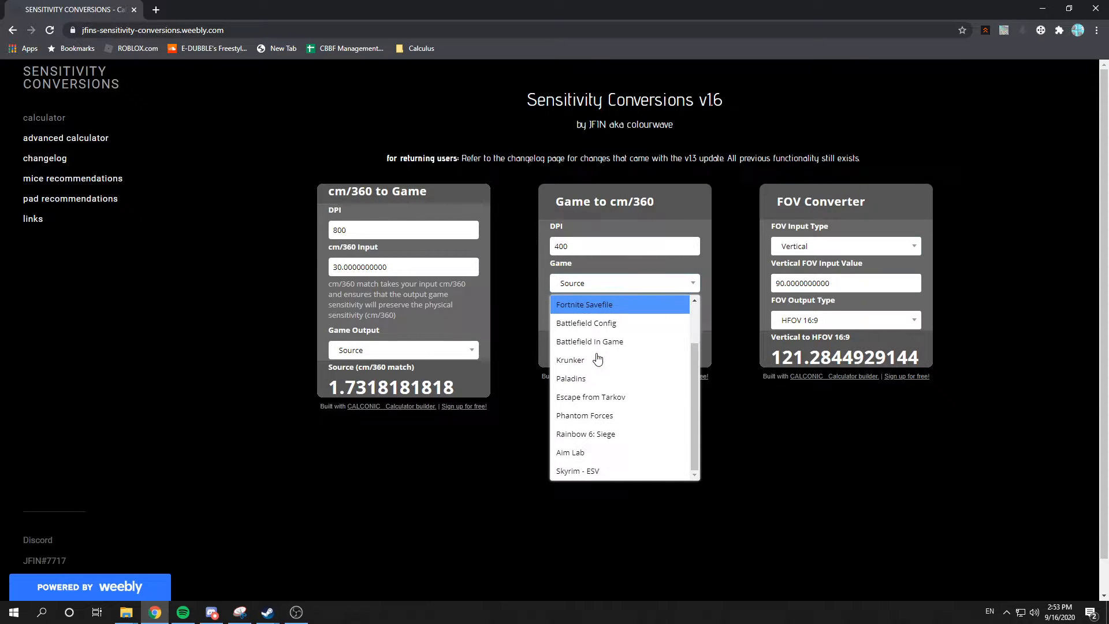
pyautogui.click(584, 415)
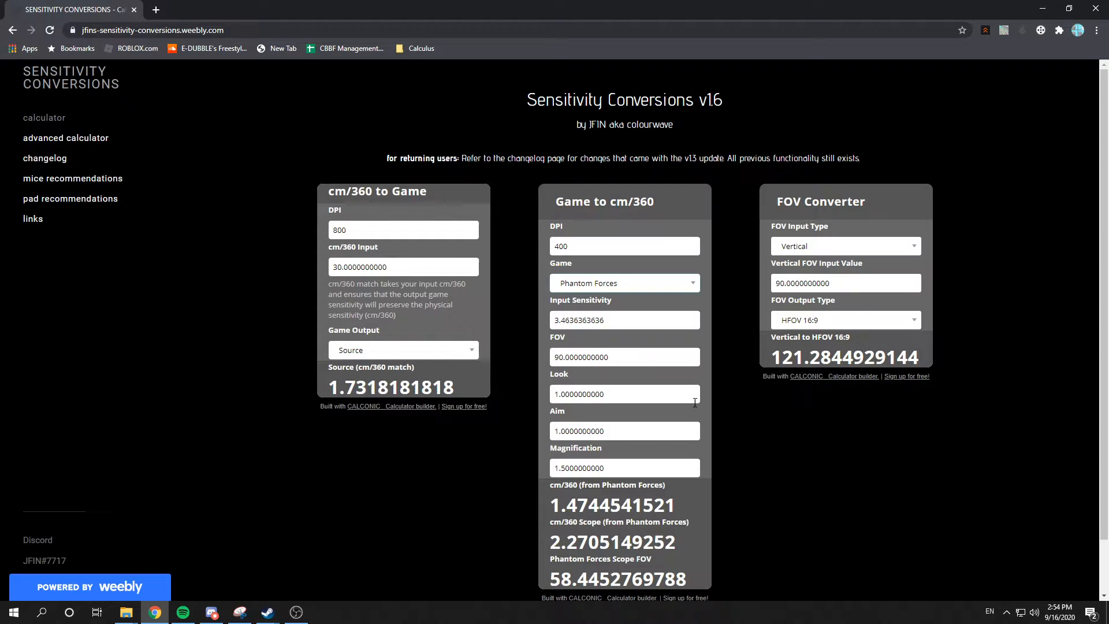
pyautogui.moveTo(632, 267)
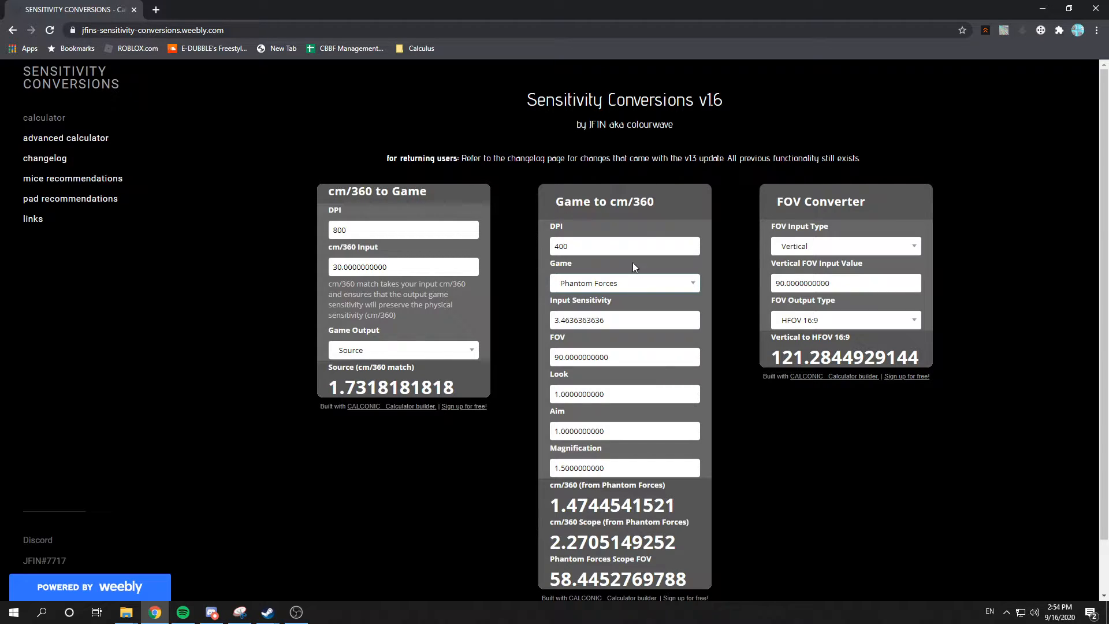
pyautogui.click(625, 244)
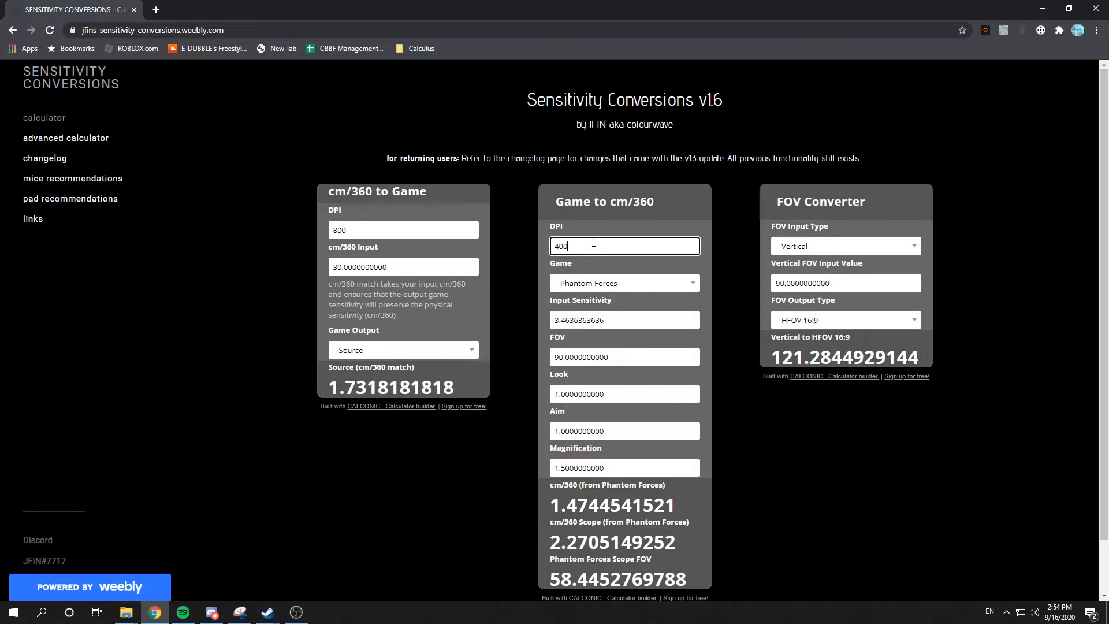
pyautogui.click(622, 282)
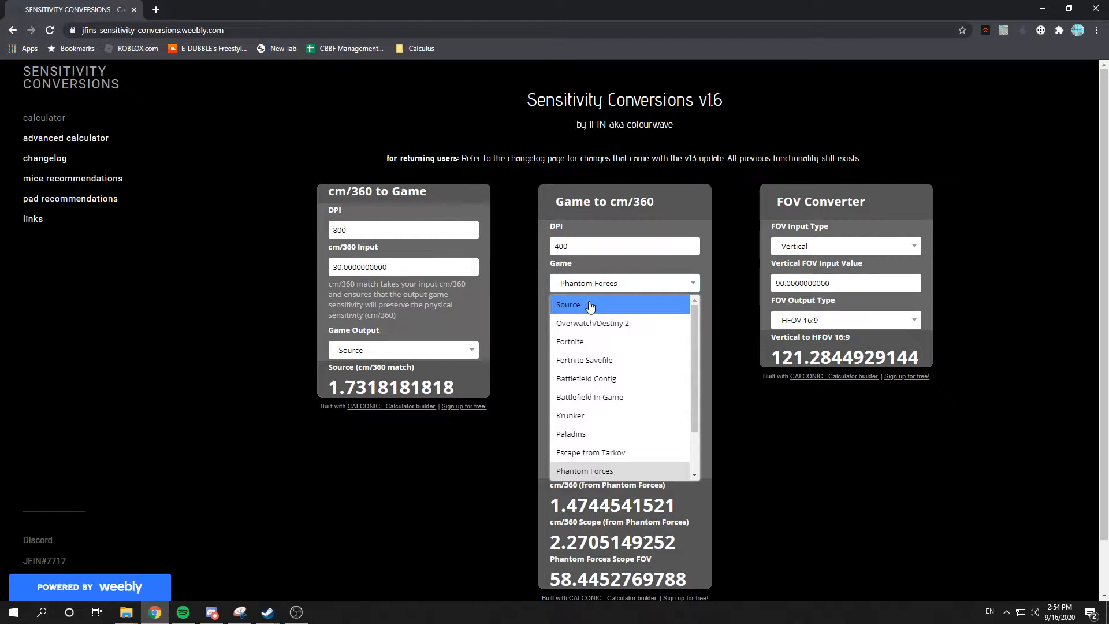
pyautogui.click(568, 304)
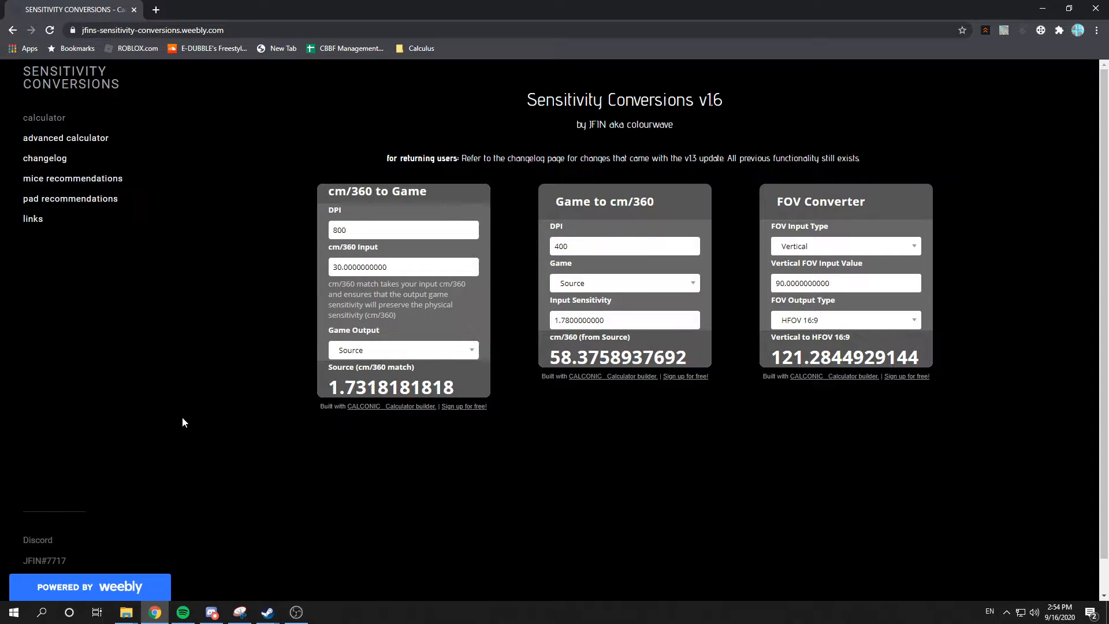
# - Launch Notepad from Start search and note the 58.3758937692 cm/360 result
pyautogui.write('notepad')
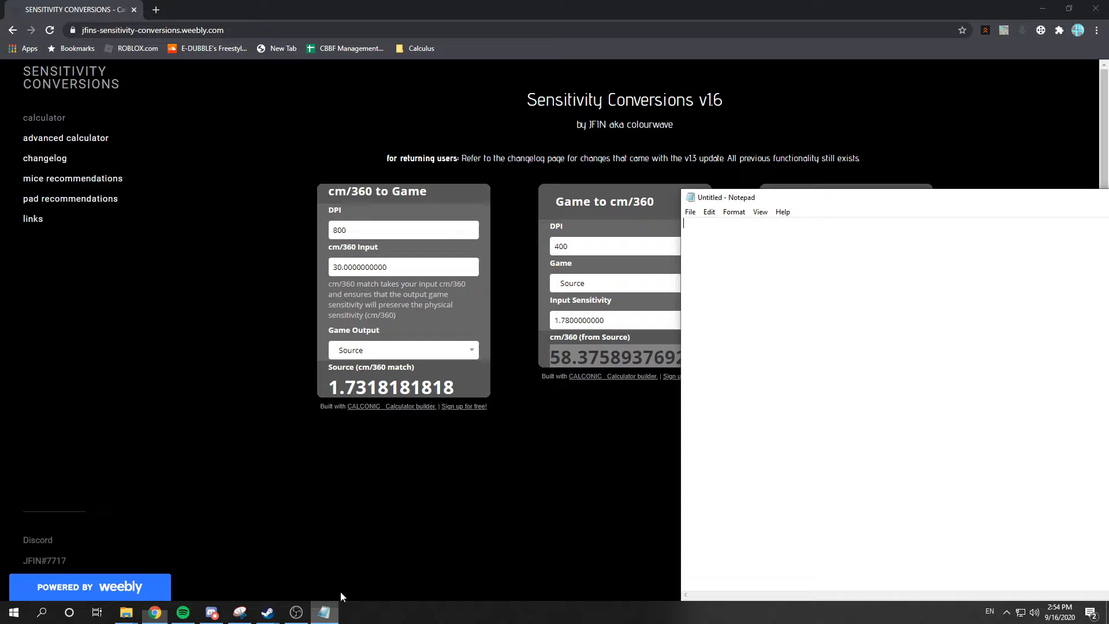
pyautogui.write('58.3758937692')
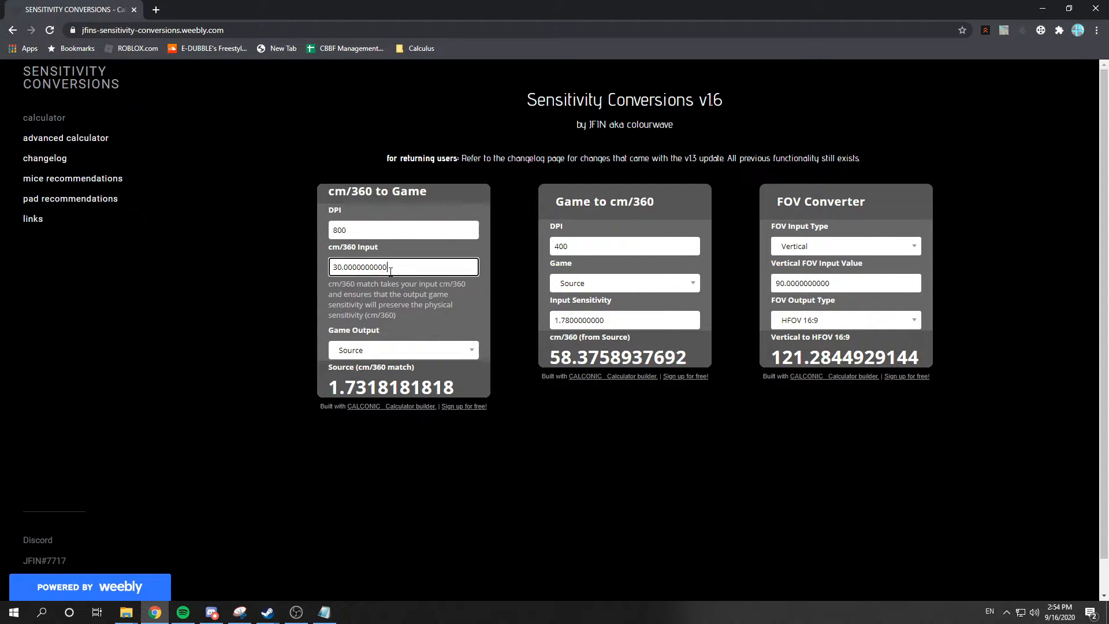
# - Set the output game to Phantom Forces at FOV 90 and select the resulting hipfire value
pyautogui.click(403, 350)
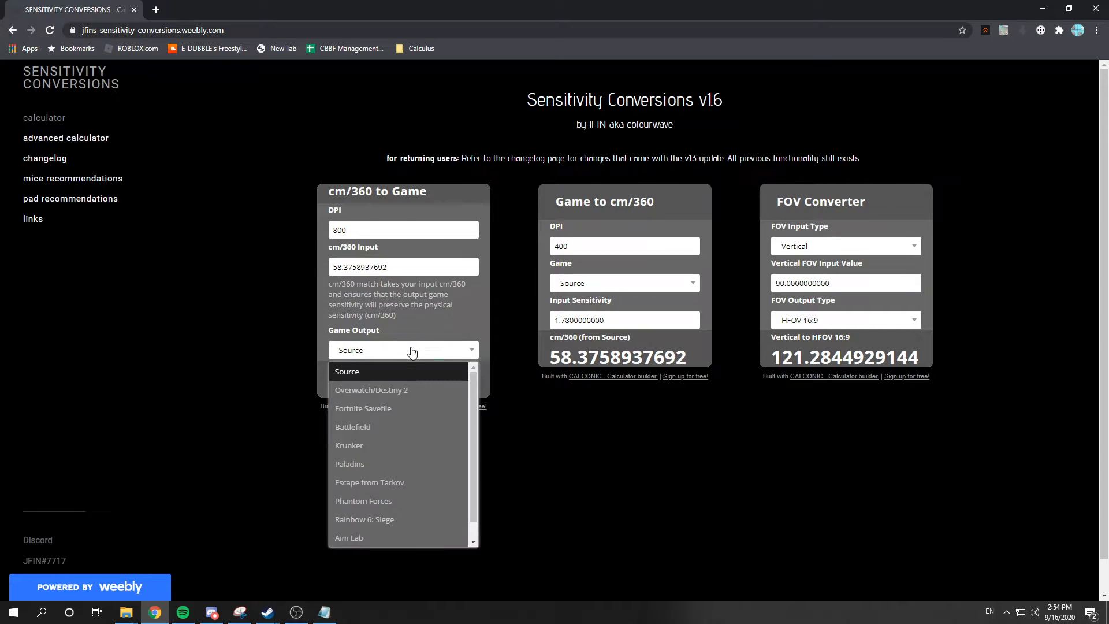
pyautogui.click(363, 500)
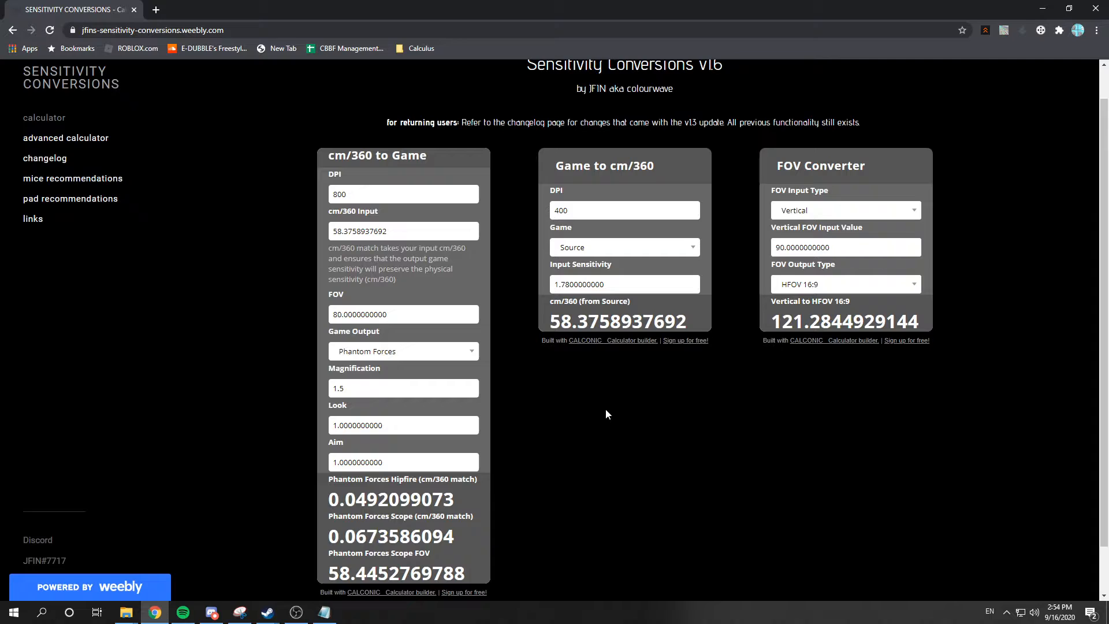
pyautogui.moveTo(562, 411)
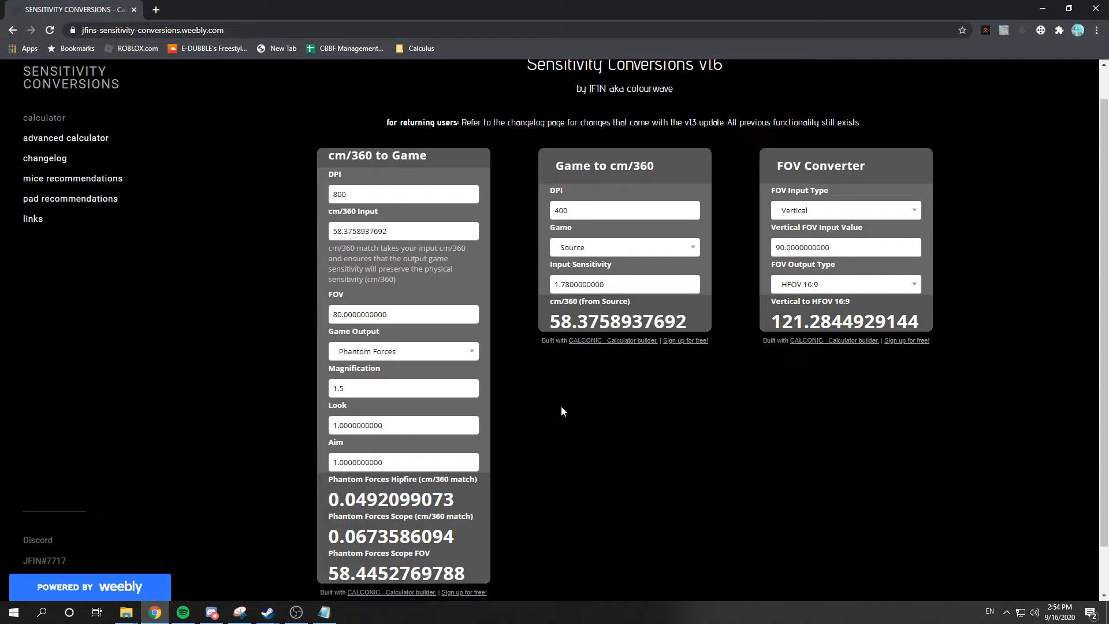
pyautogui.click(403, 462)
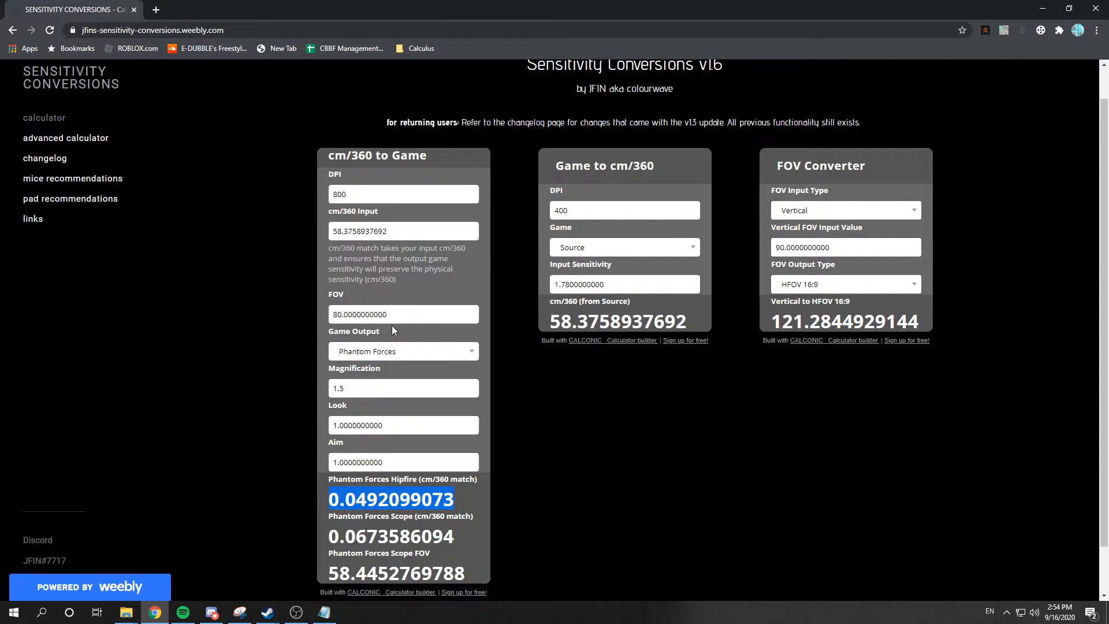
pyautogui.write('90')
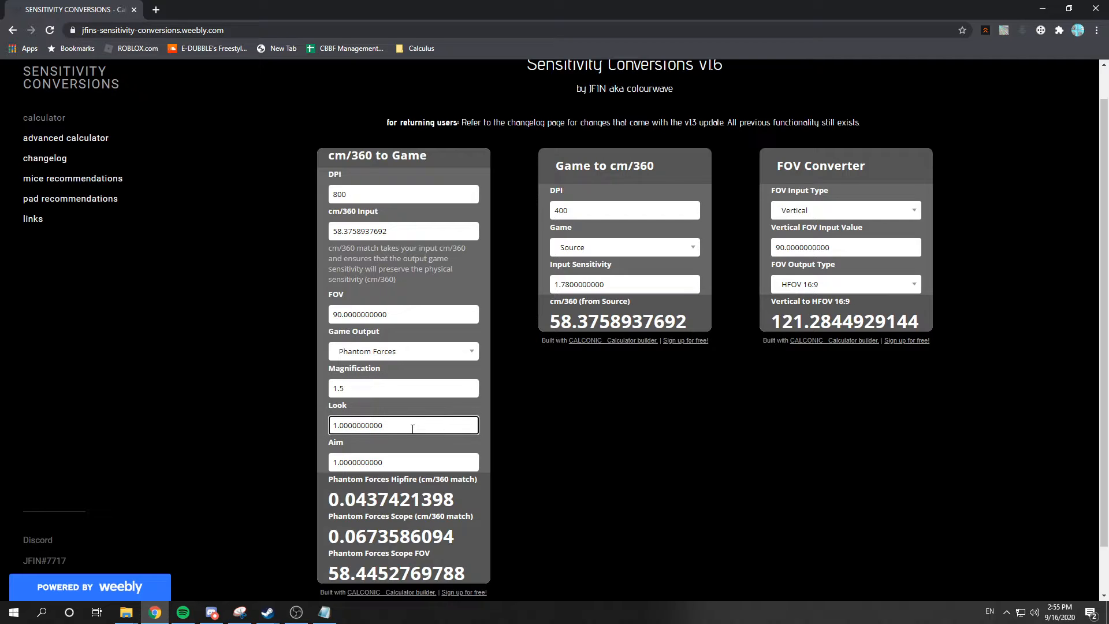
pyautogui.scroll(-3)
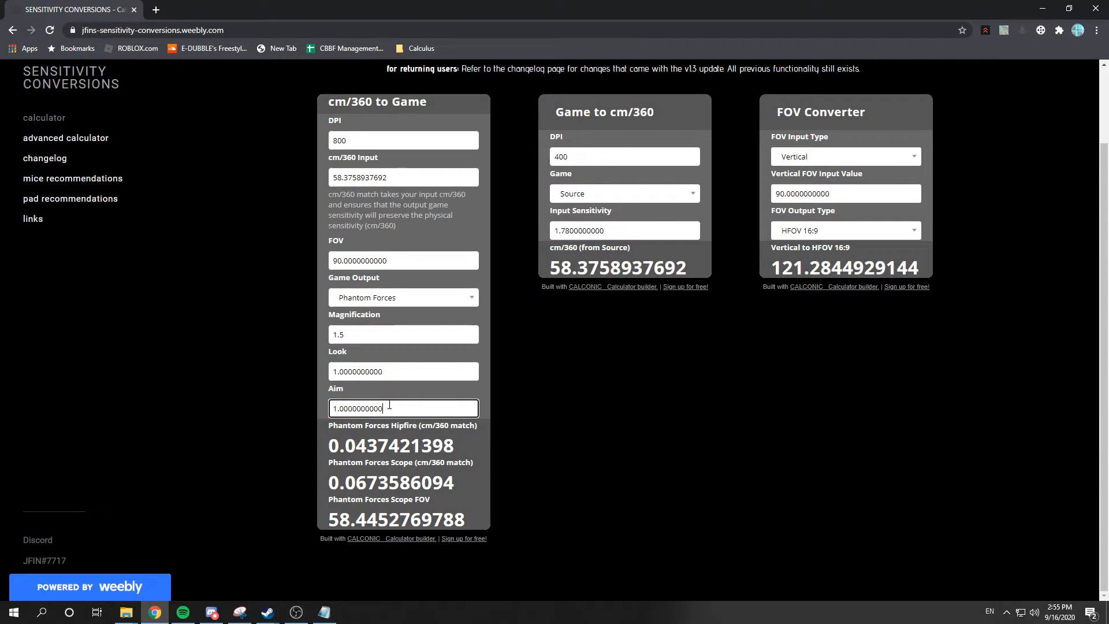
pyautogui.moveTo(346, 445); pyautogui.dragTo(456, 446)
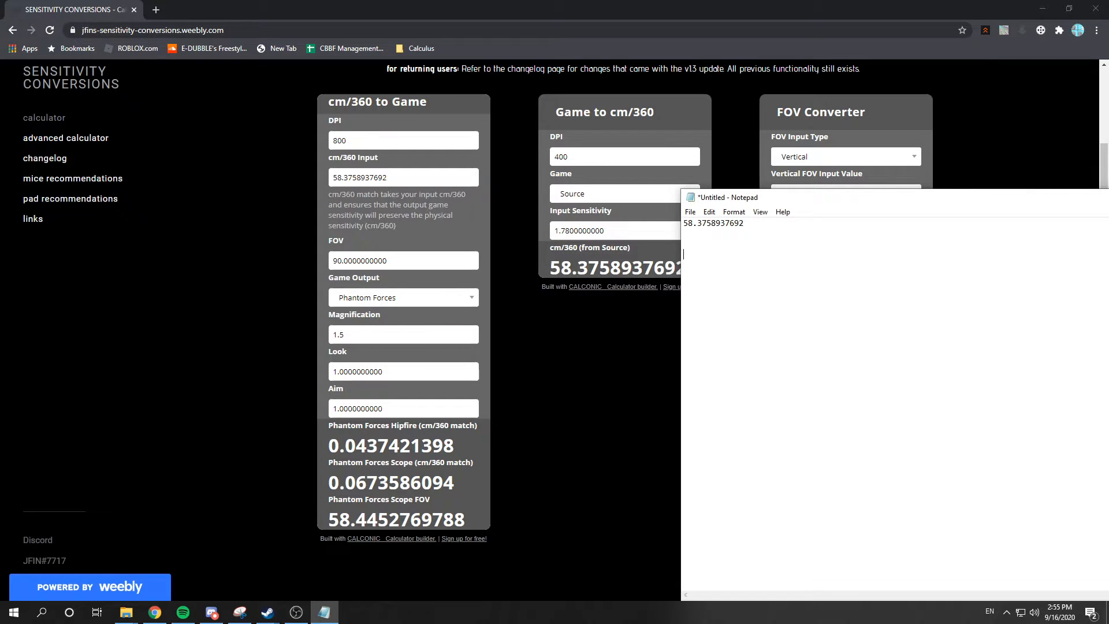
# - Add .200016 on a new line beneath the cm/360 value in Notepad
pyautogui.write('.200016')
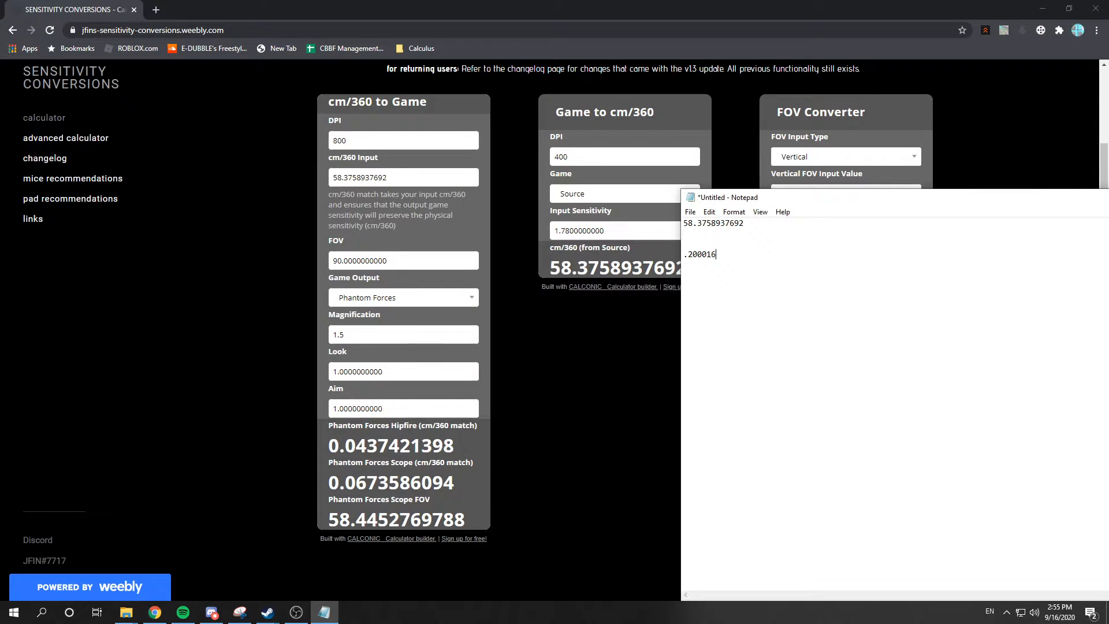
pyautogui.moveTo(553, 469)
pyautogui.write('4')
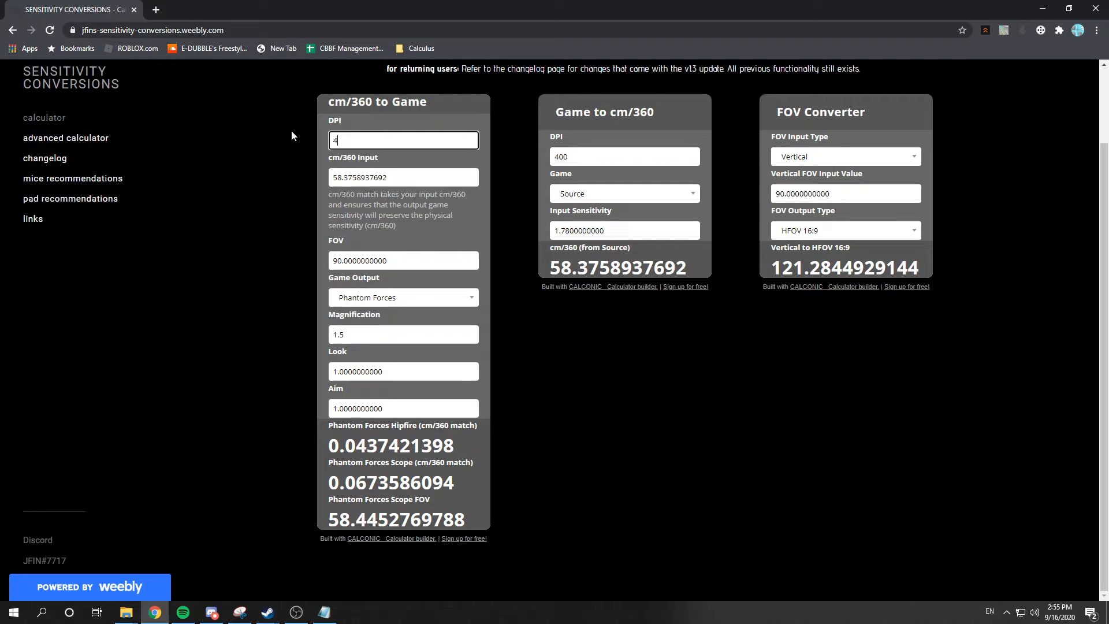
# - Try Look values such as .3, 0.8 and 0.44 to approach the .200016 hipfire target
pyautogui.write('00')
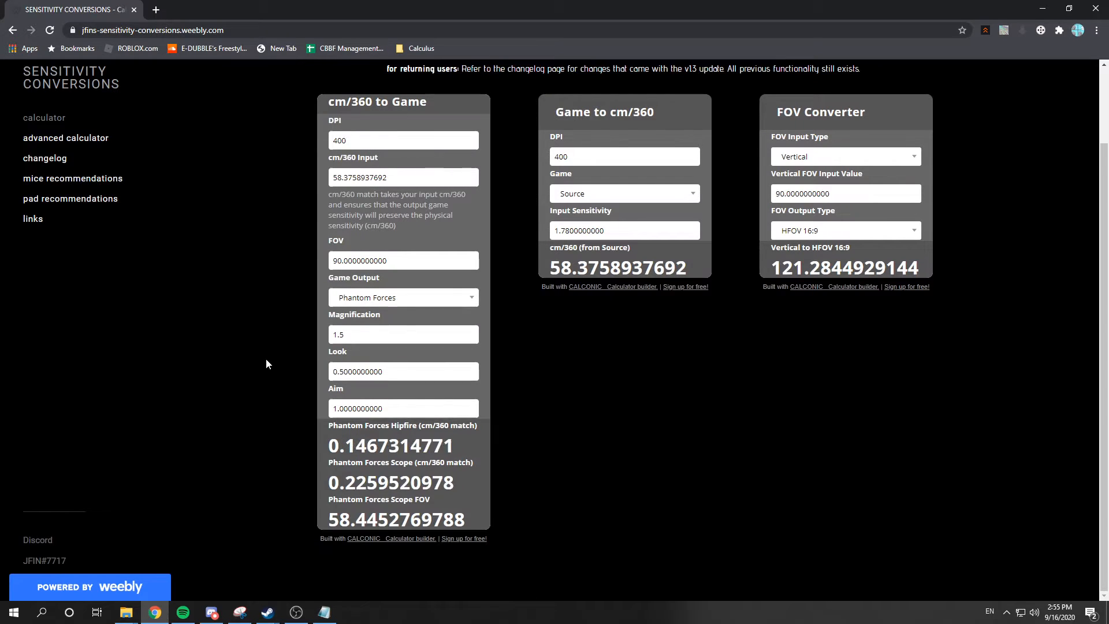
pyautogui.write('.3')
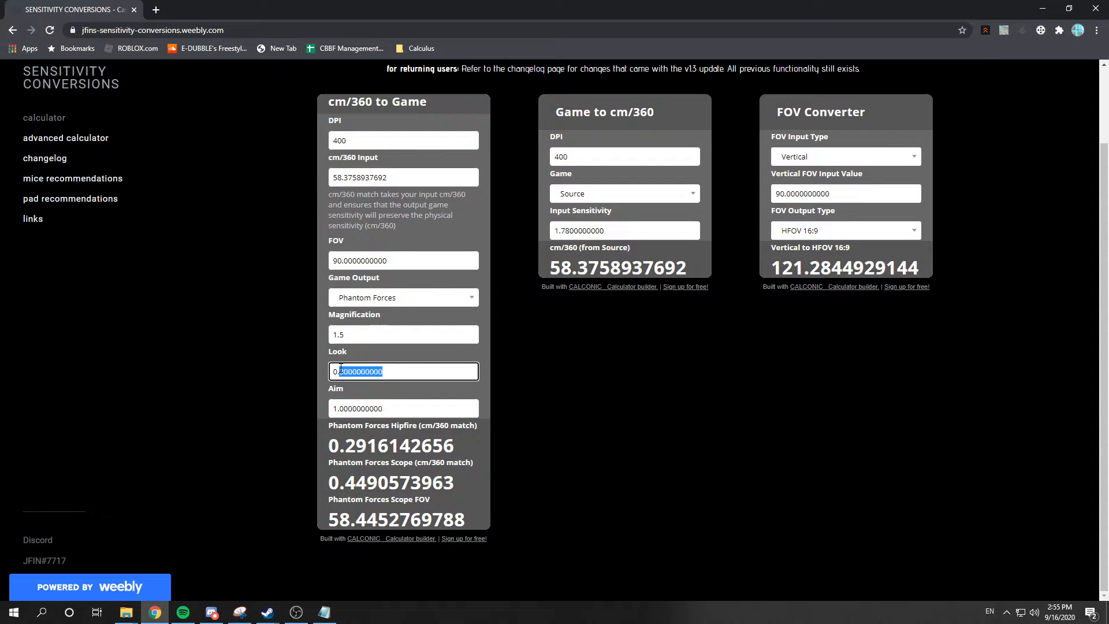
pyautogui.write('0.8000000000')
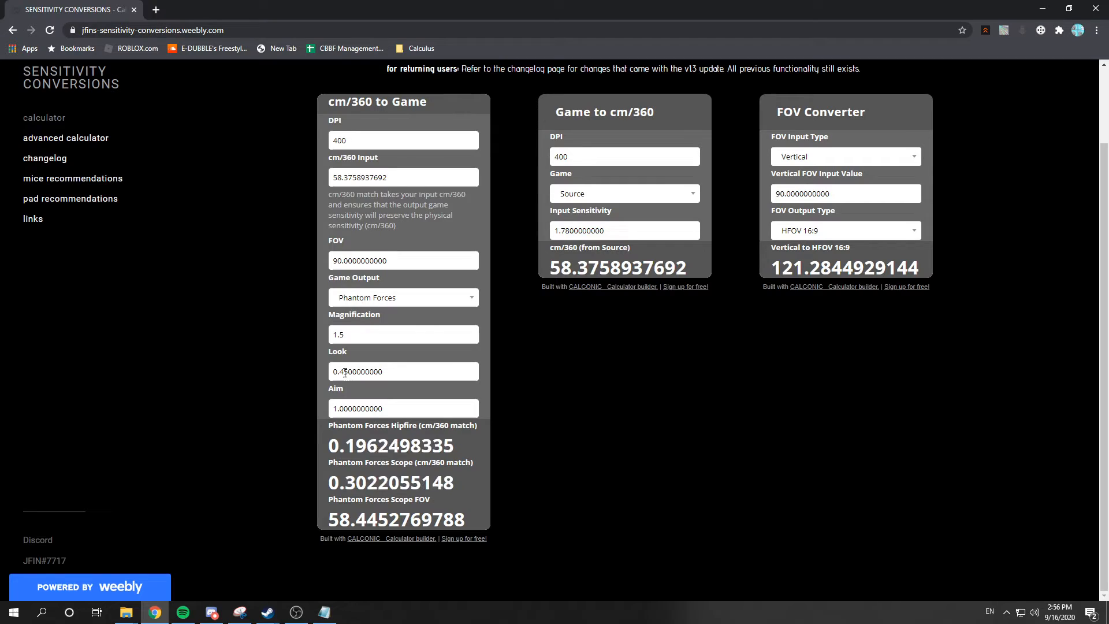
pyautogui.write('0.44')
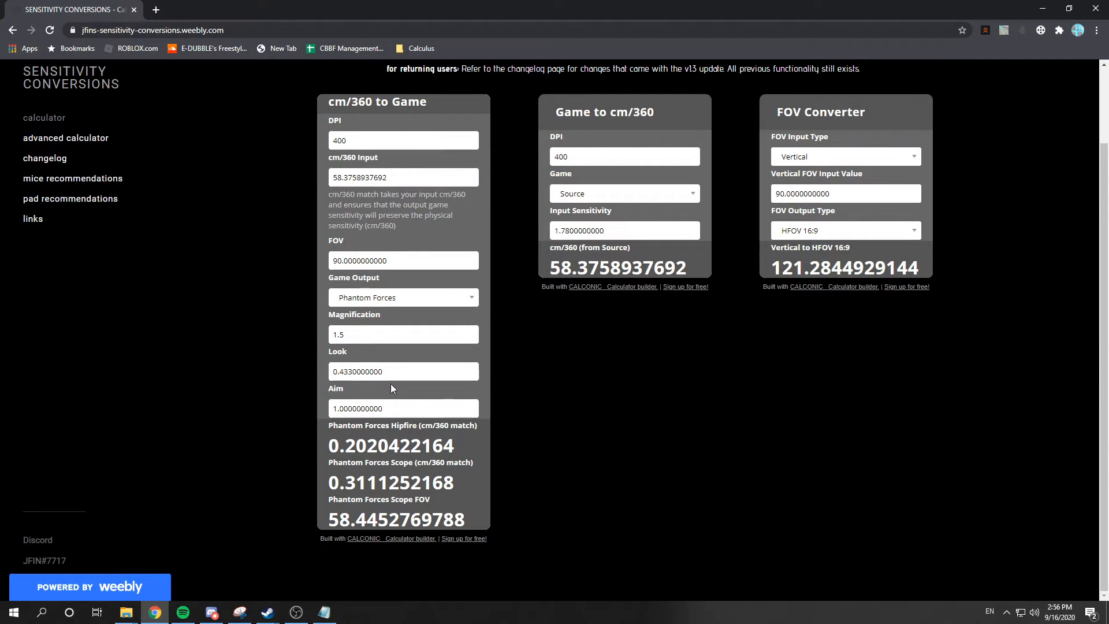
# - Fine-tune Look from 0.436 to 0.437, giving hipfire 0.2001928597
pyautogui.doubleClick(357, 371)
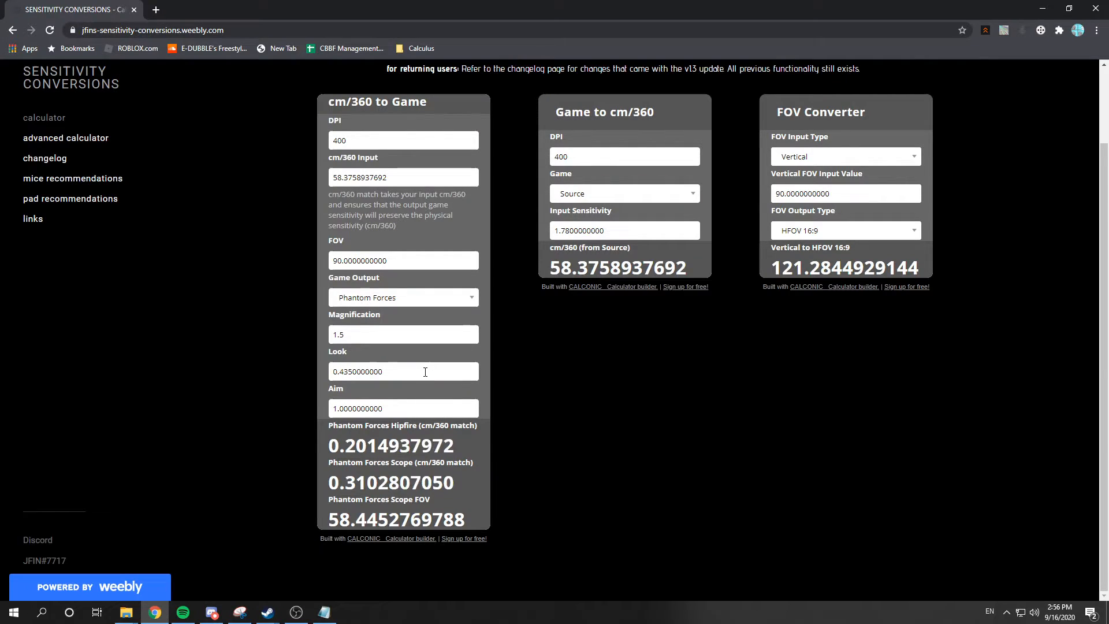
pyautogui.doubleClick(364, 371)
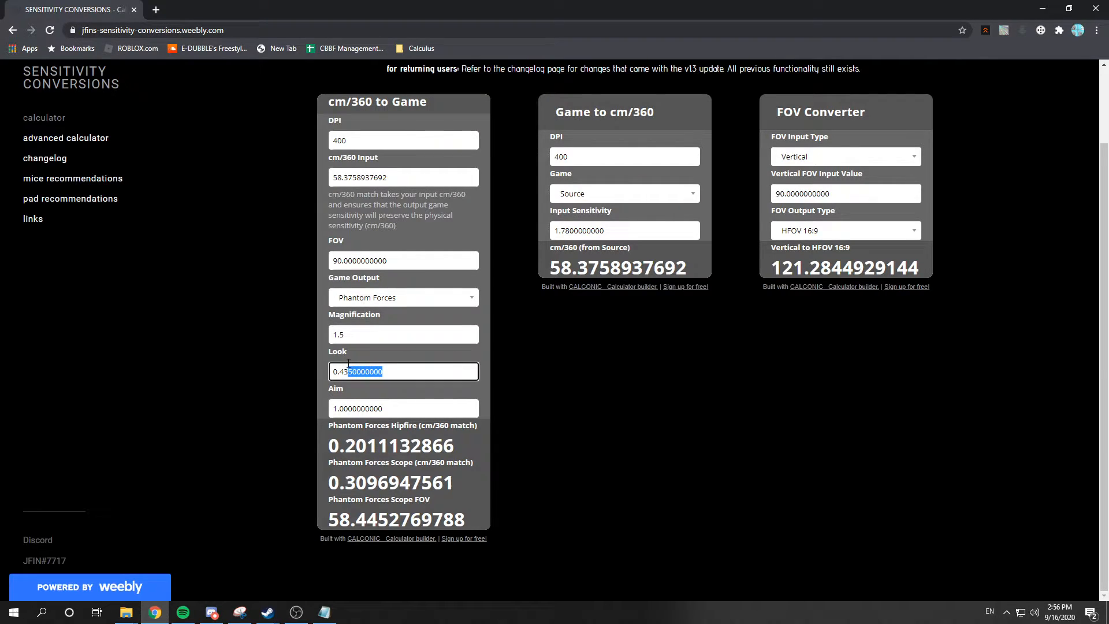
pyautogui.write('0.4360000000')
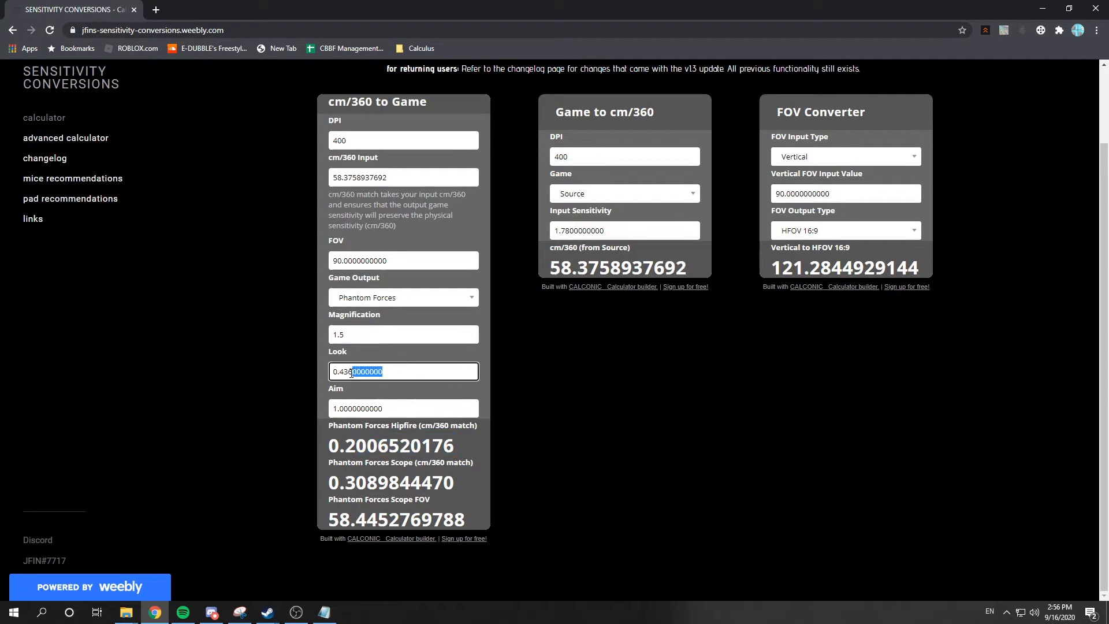
pyautogui.write('0.4370000000')
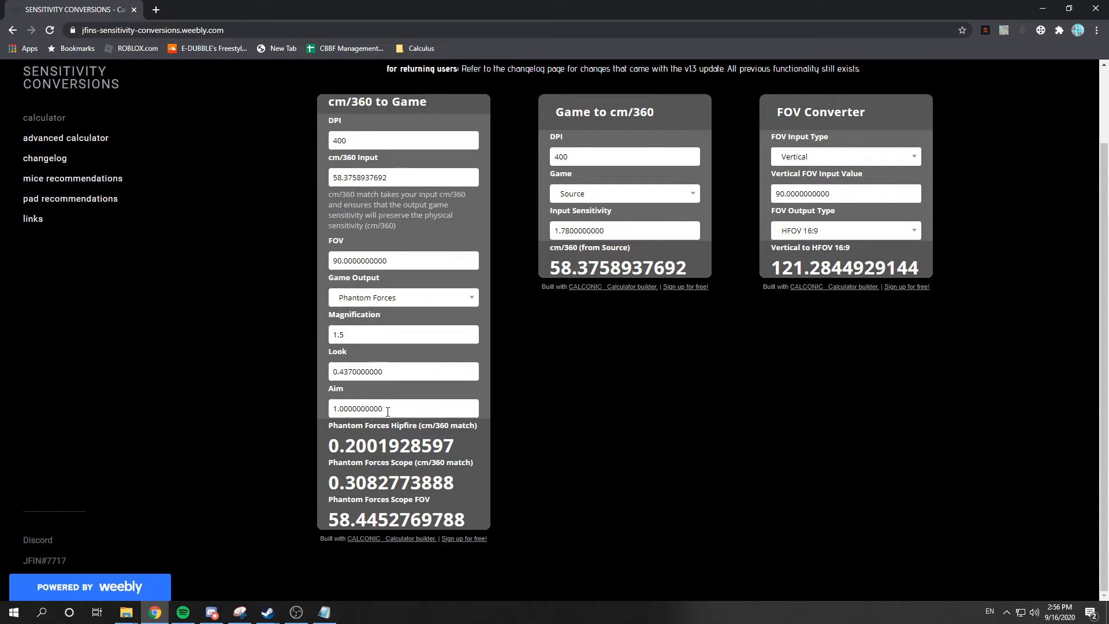
# - Adjust Aim through 0.6 and 1.1 to 1.54 so scope matches hipfire, then go to Roblox home
pyautogui.tripleClick(403, 408)
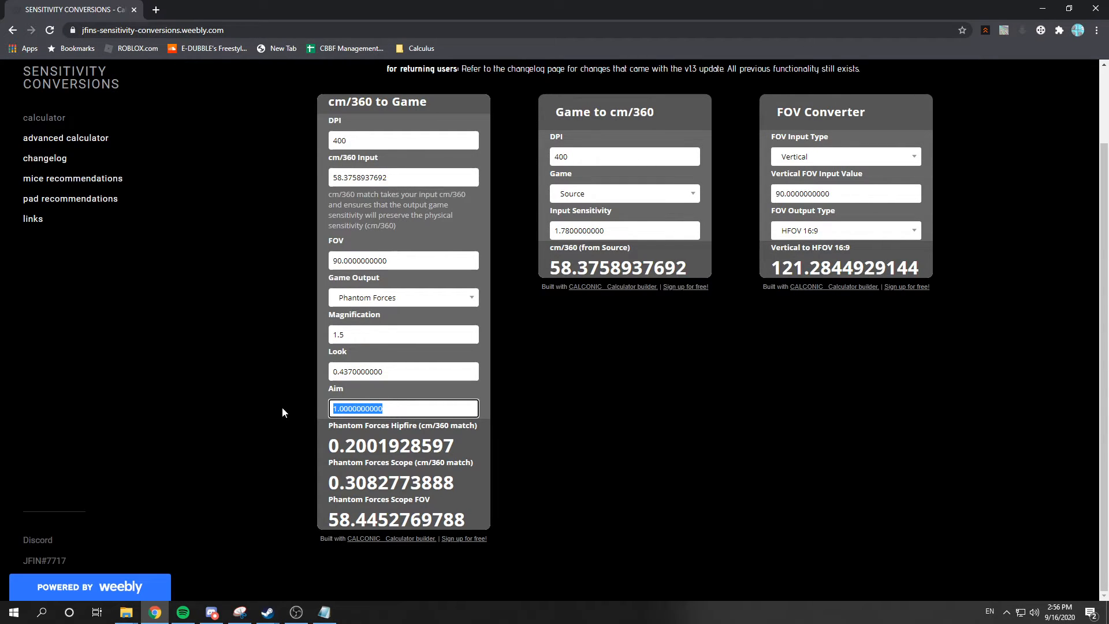
pyautogui.write('0.6000000000')
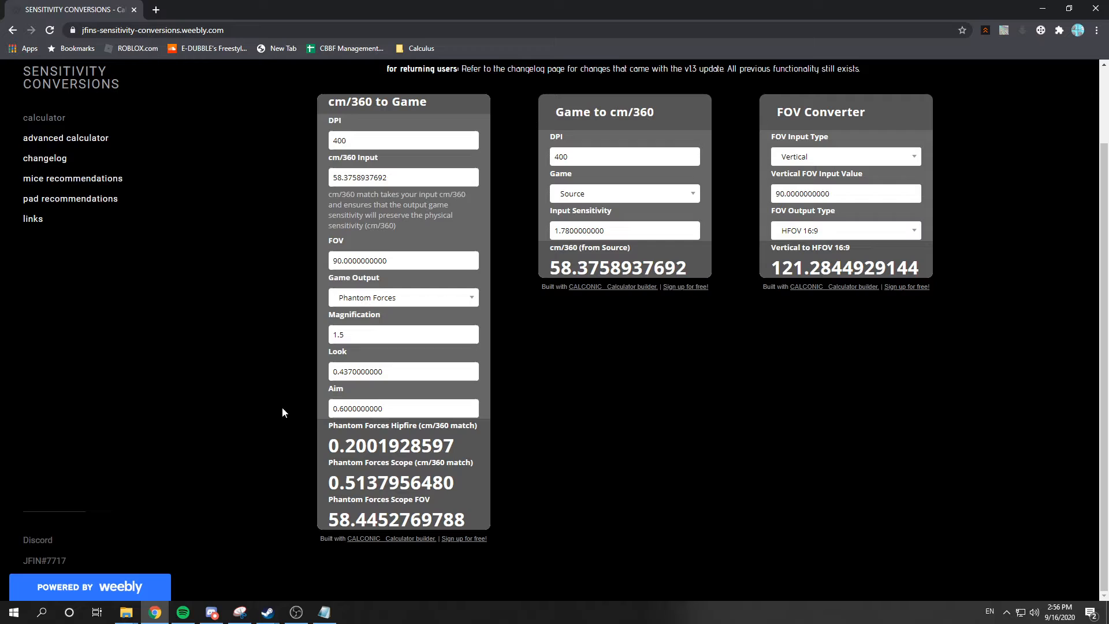
pyautogui.write('1.1')
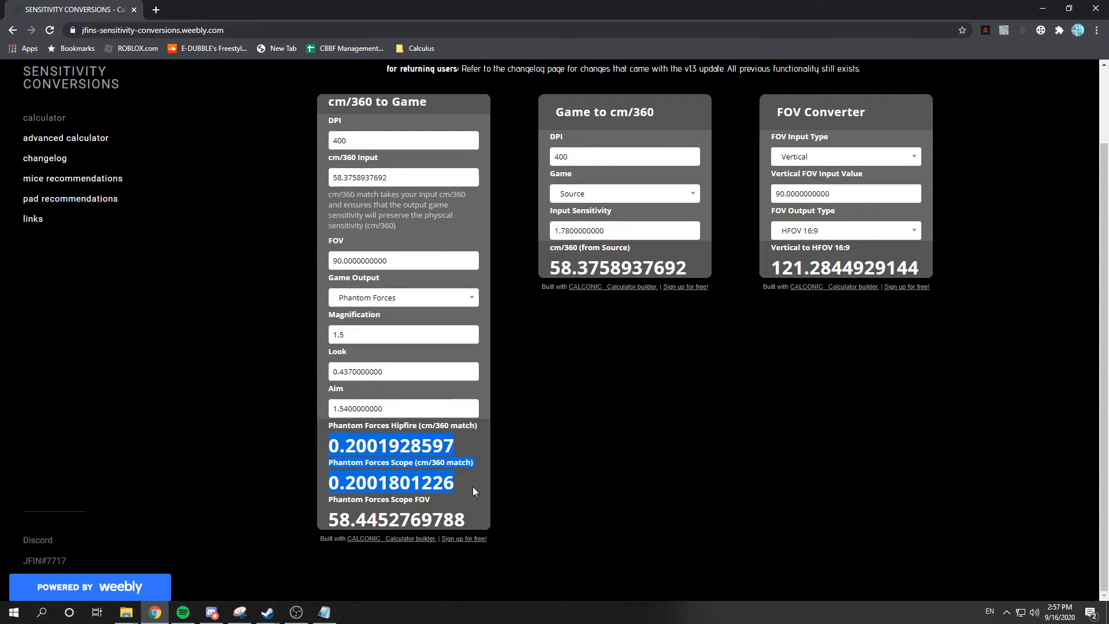
pyautogui.click(324, 612)
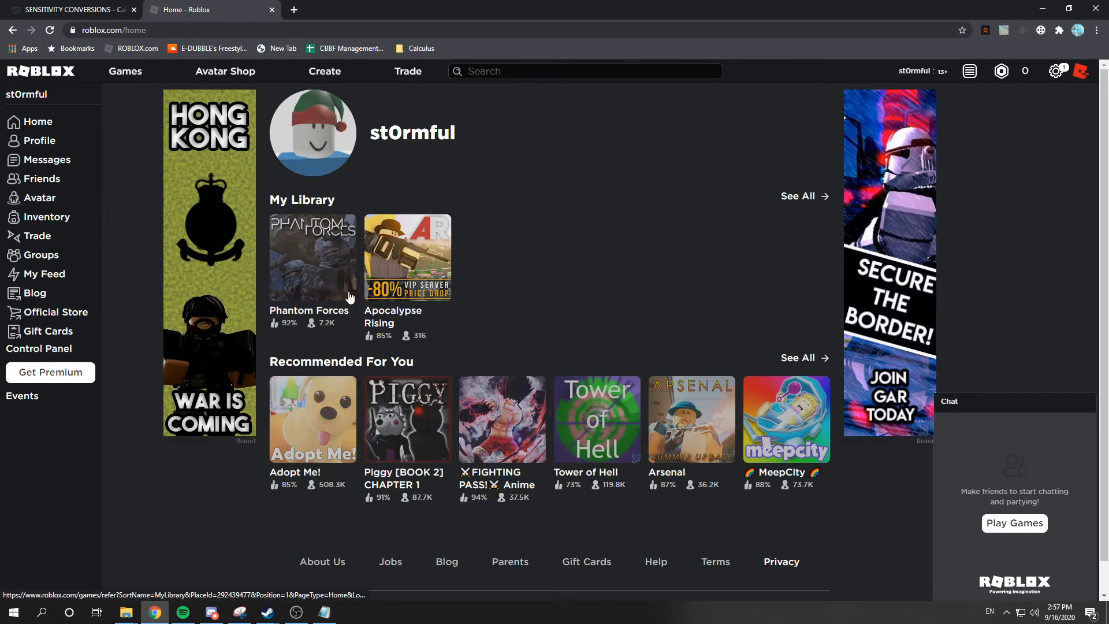
# - Launch Phantom Forces from its Roblox game page
pyautogui.click(312, 256)
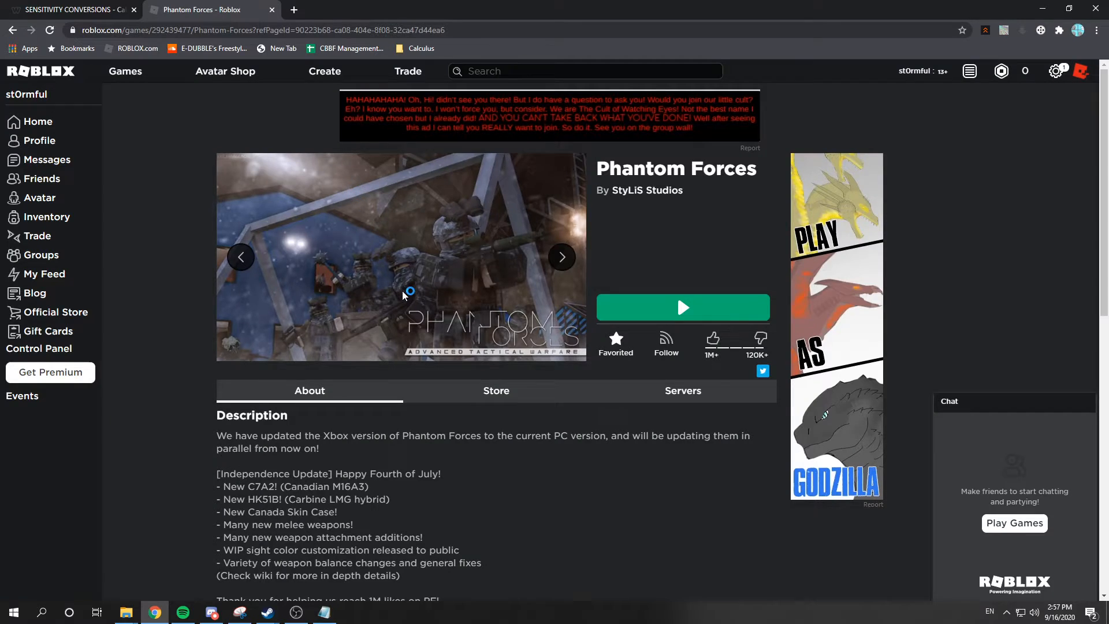
pyautogui.click(682, 308)
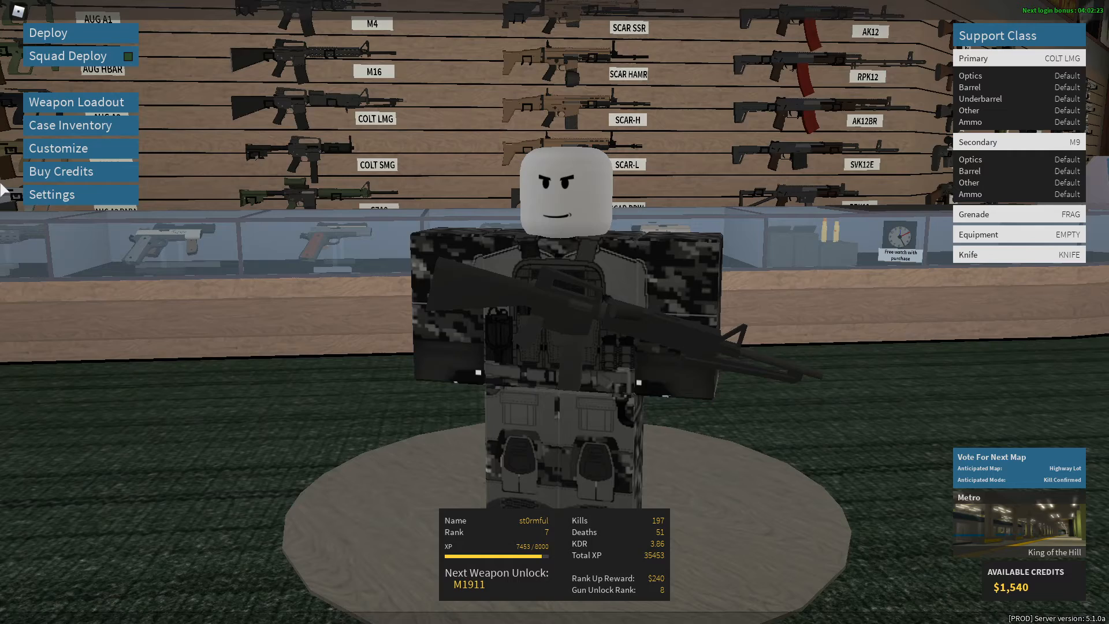
# - Check the Roblox camera sensitivity (0.081) in the Esc menu and return to the calculator
pyautogui.press('Escape')
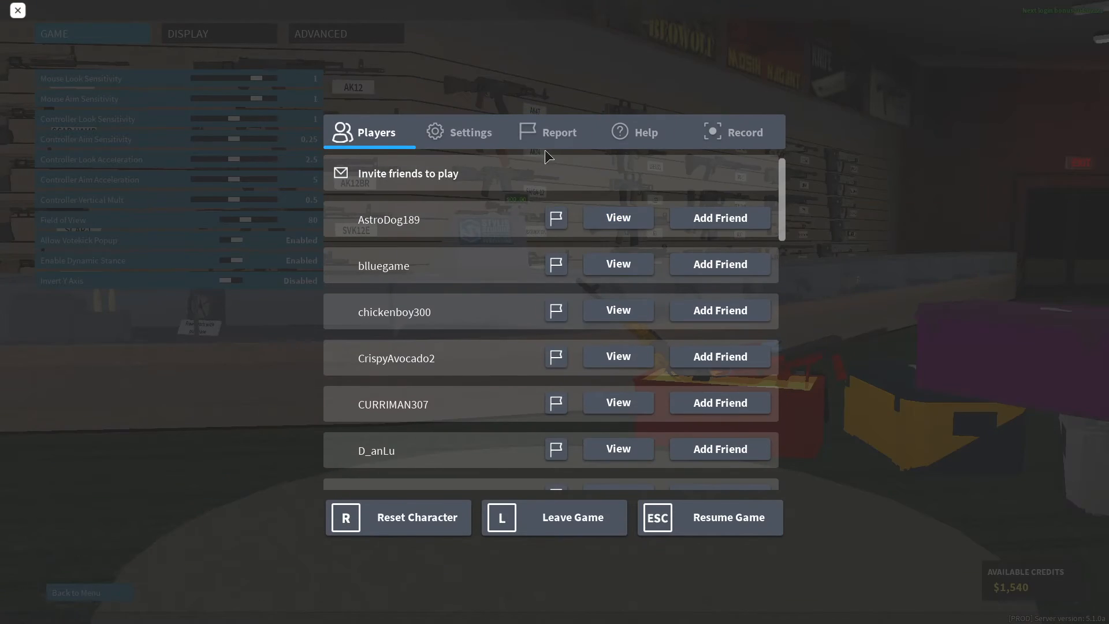
pyautogui.click(471, 132)
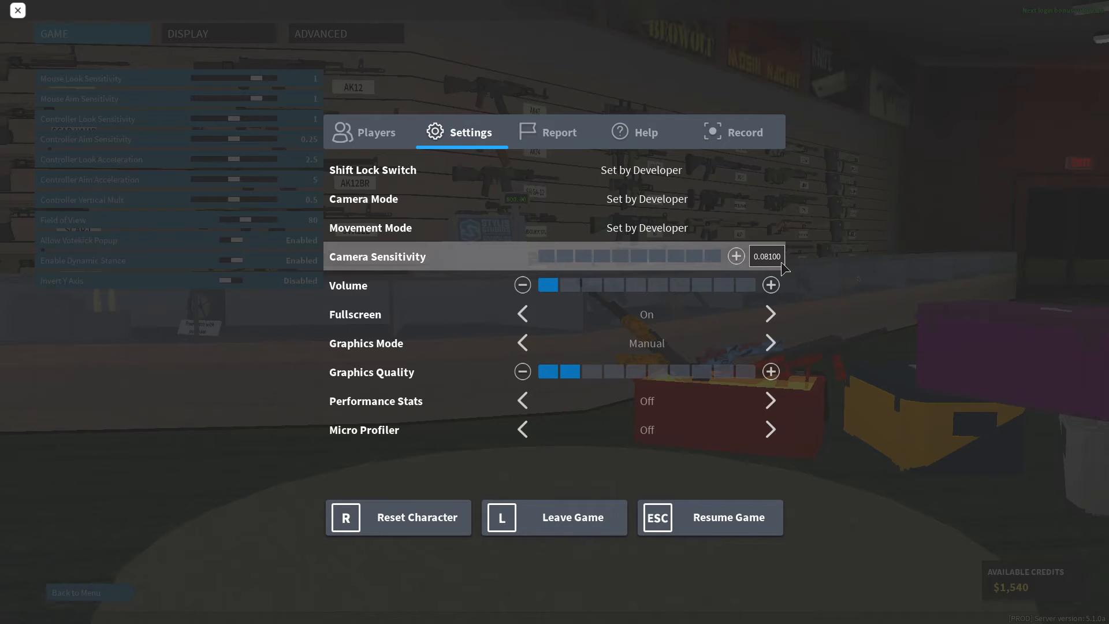
pyautogui.press('alt+tab')
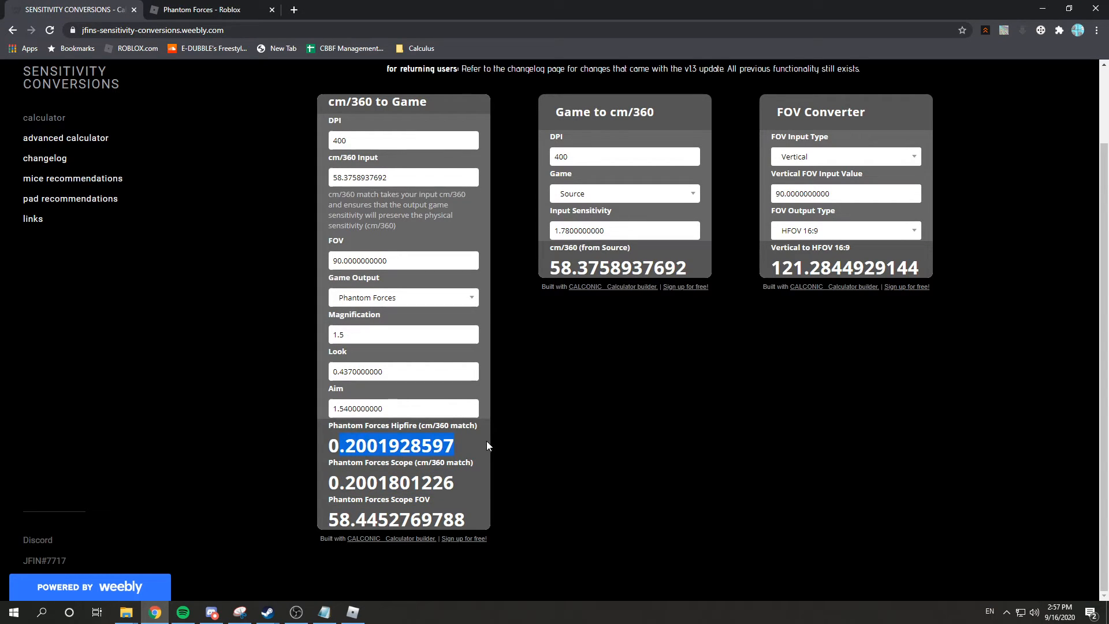
pyautogui.click(204, 9)
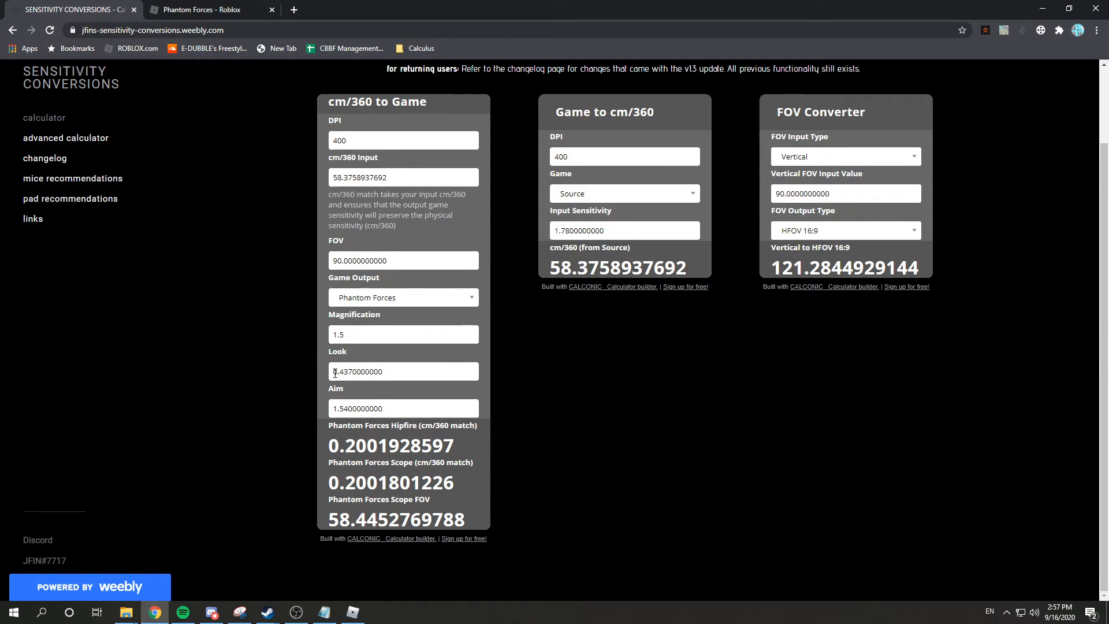
pyautogui.click(208, 9)
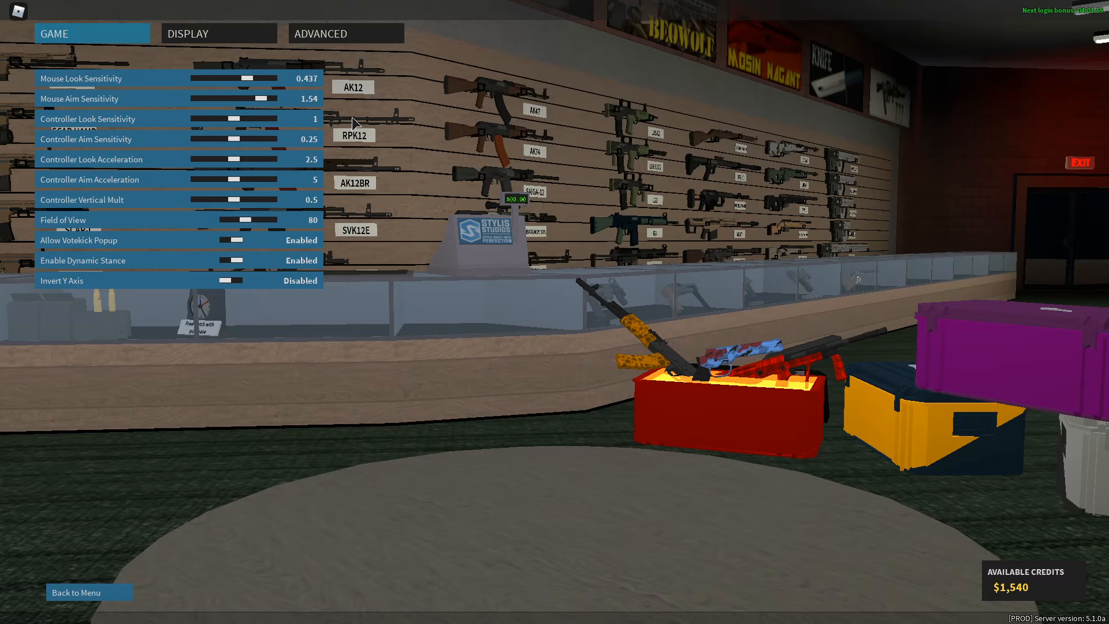
pyautogui.moveTo(436, 186)
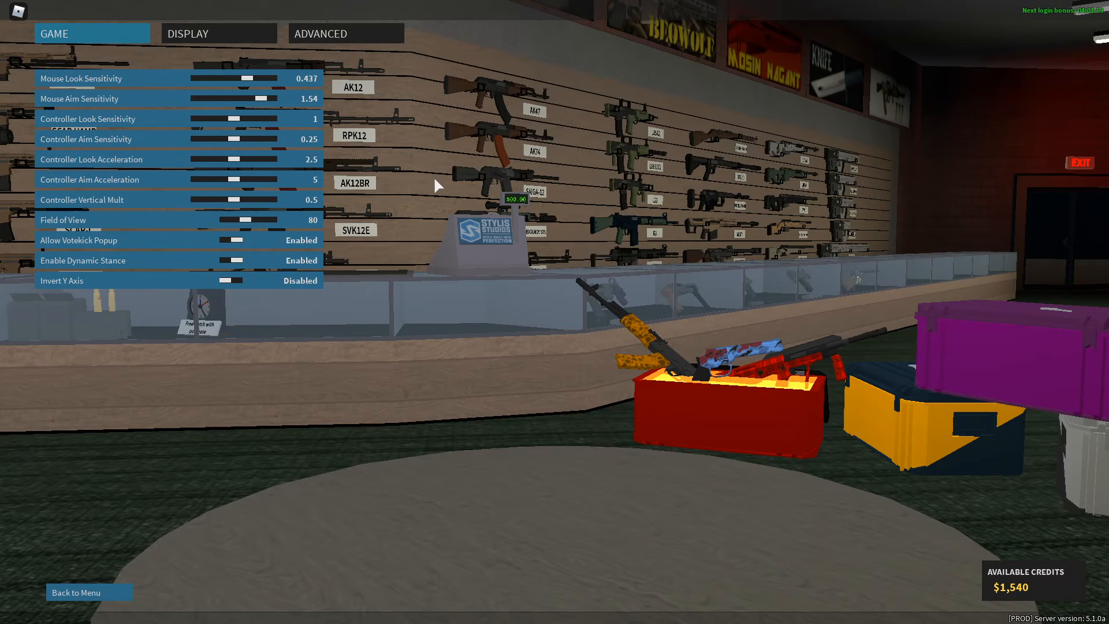
# - Close the Roblox menu after entering Look 0.437 and Aim 1.54, returning to the game
pyautogui.press('Escape')
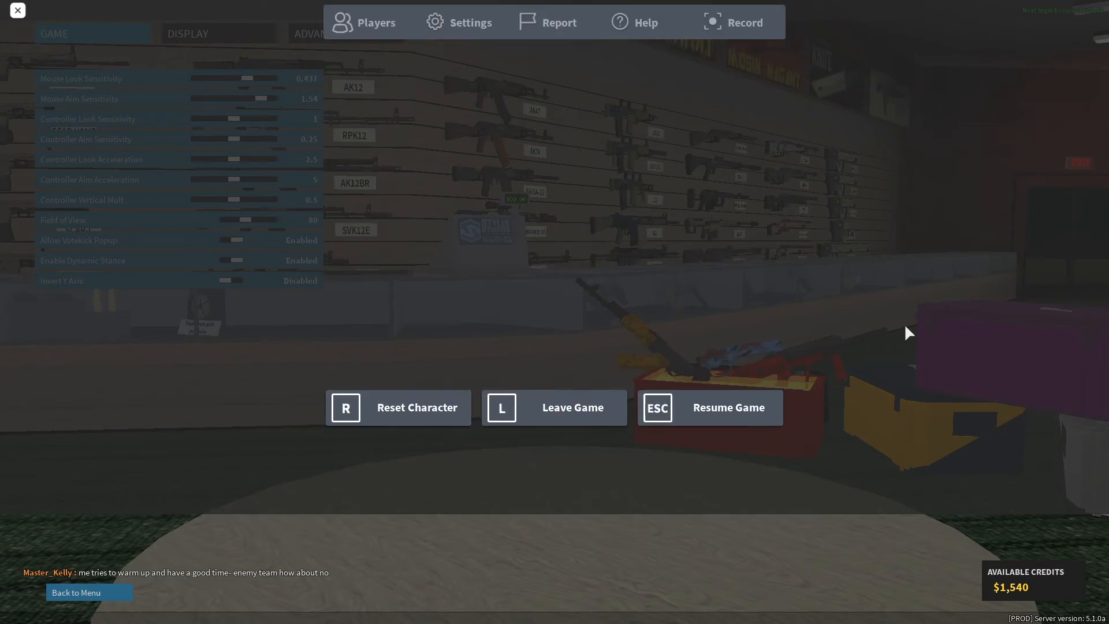
pyautogui.press('alt+tab')
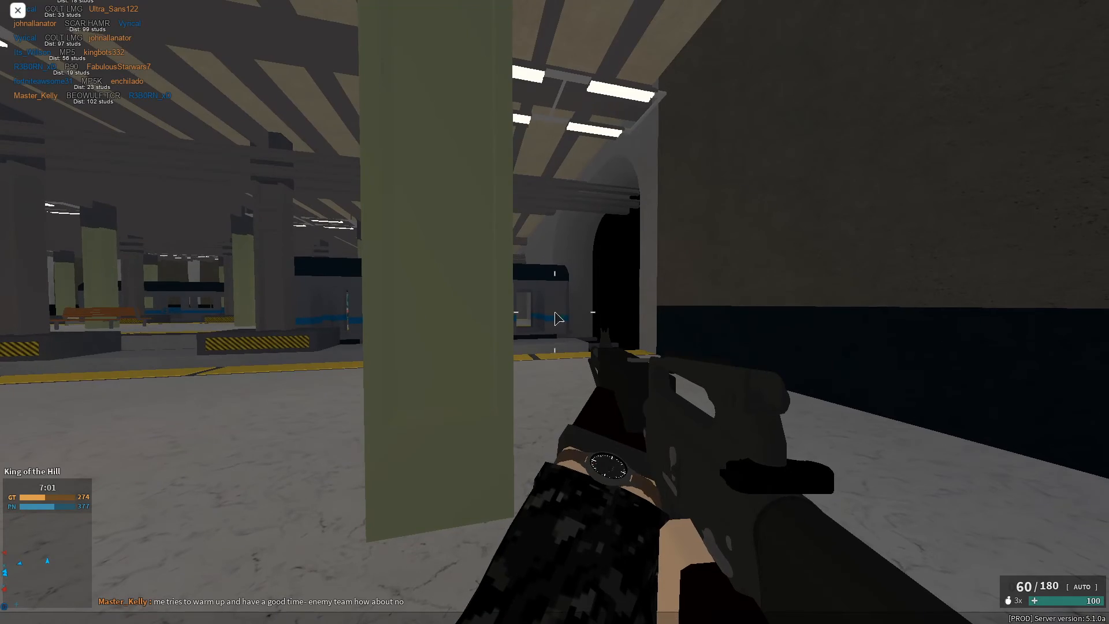
# - Deploy into a King of the Hill match, test aim by firing at enemies, then switch windows
pyautogui.press('Escape')
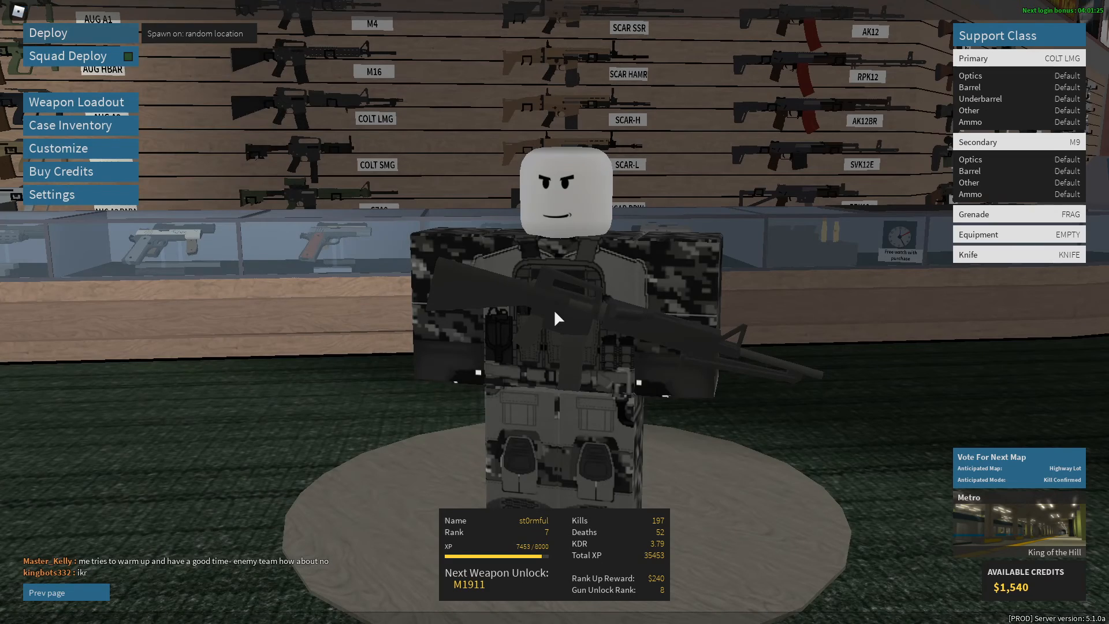
pyautogui.click(49, 33)
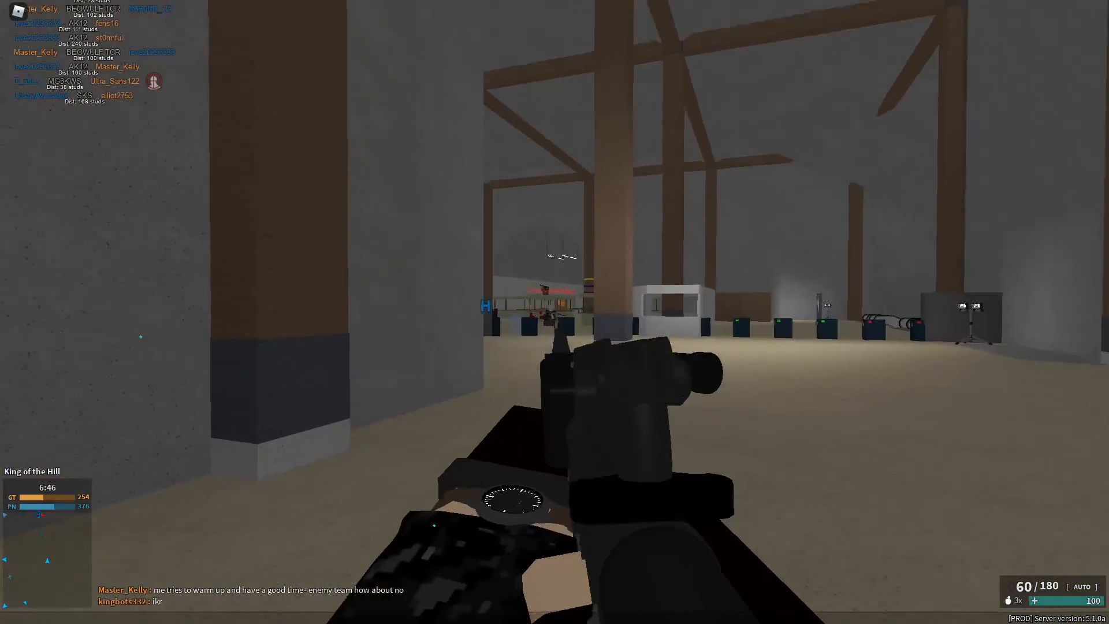
pyautogui.click(555, 312)
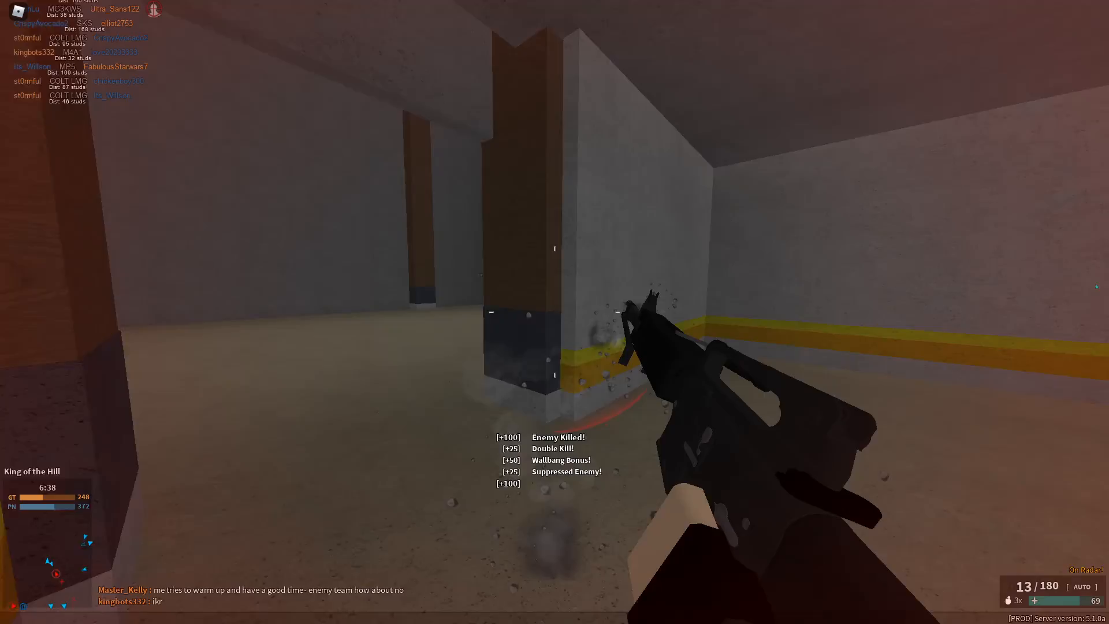
pyautogui.press('tab')
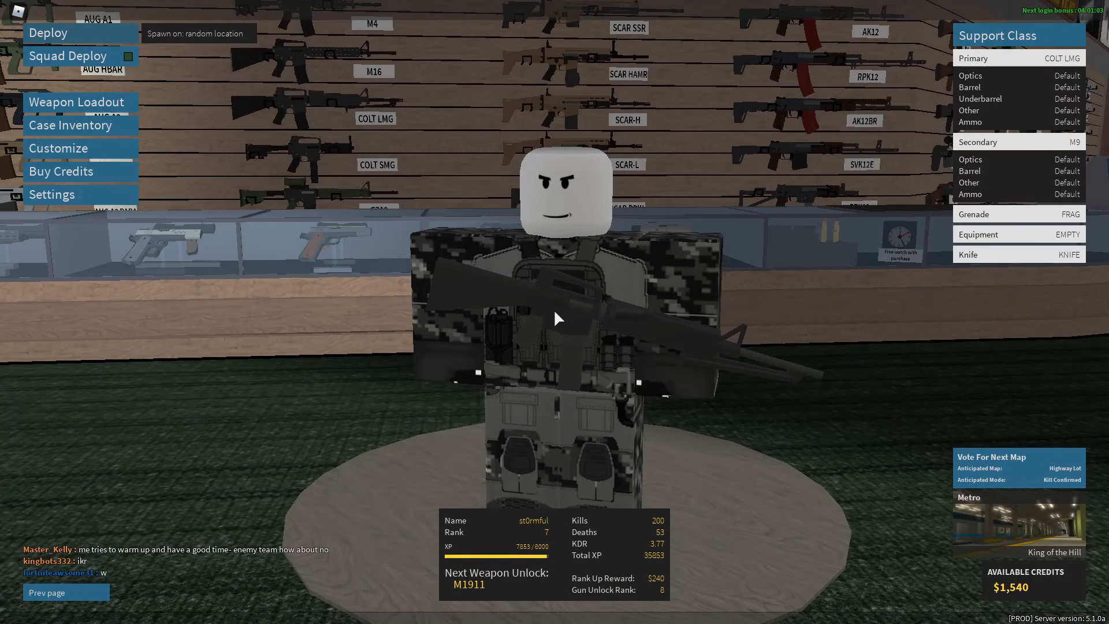
pyautogui.press('alt+tab')
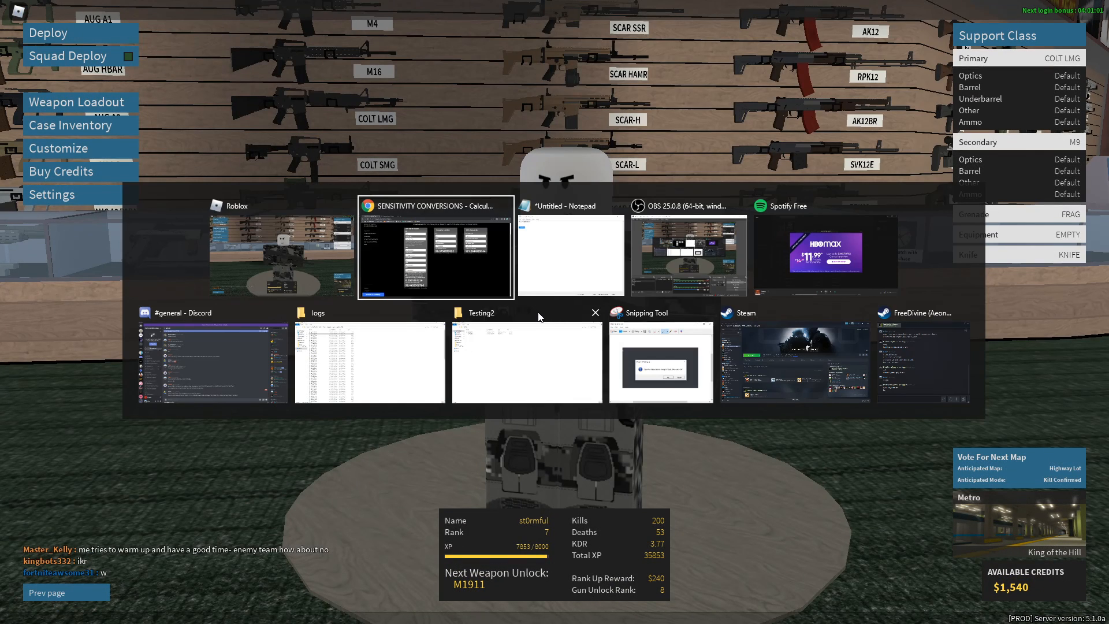